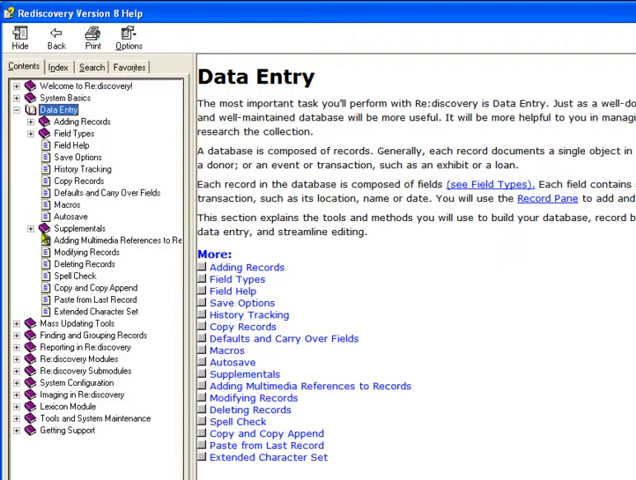
- Expand Re:discovery Modules and open the Hierarchical Browse help topic
{"action": "left_click", "coordinate": [16, 359]}
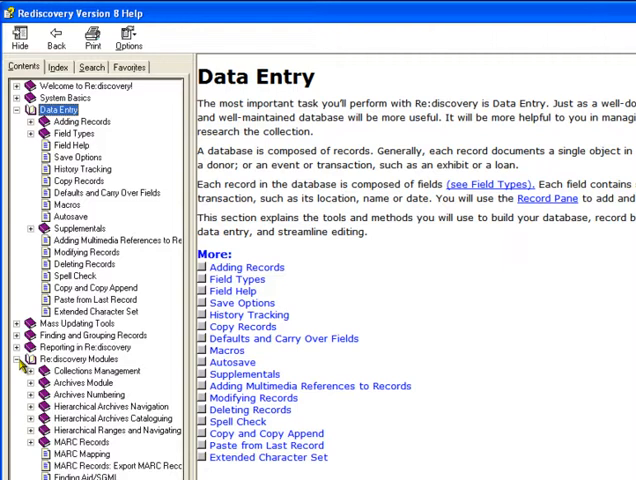
{"action": "mouse_move", "coordinate": [28, 427]}
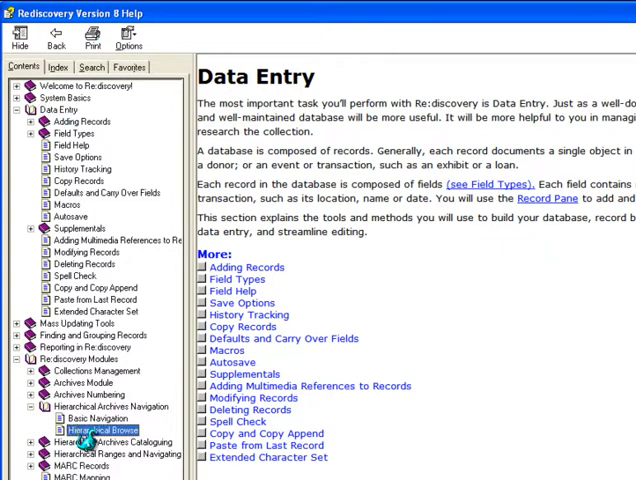
{"action": "left_click", "coordinate": [95, 429]}
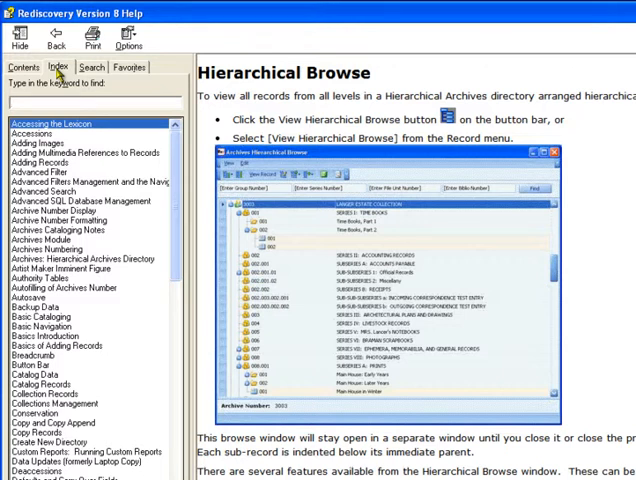
- Search the help index for 'field types'
{"action": "type", "text": "field types"}
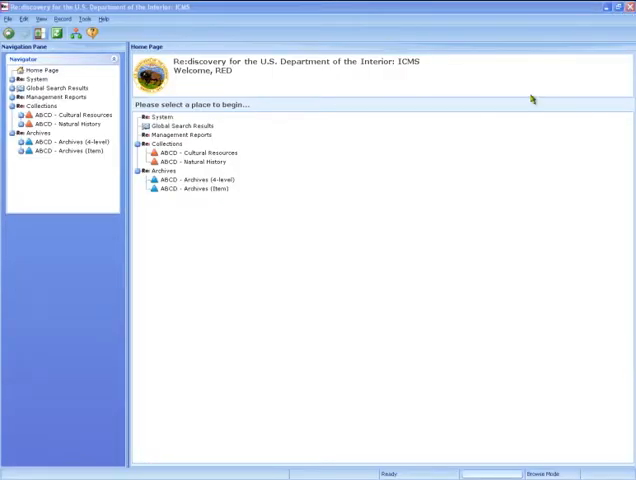
- Open Cultural Resources catalog records to reach the Vanderbilt Estate Collection
{"action": "left_click", "coordinate": [160, 117]}
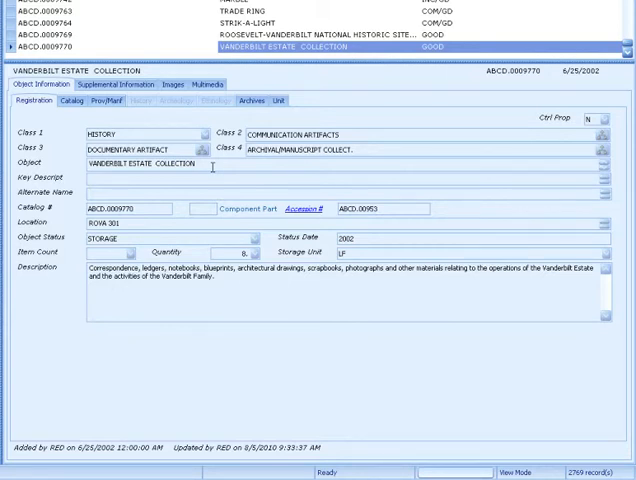
- Put the Vanderbilt Estate Collection record into Modify Mode to review its archives details
{"action": "left_click", "coordinate": [252, 100]}
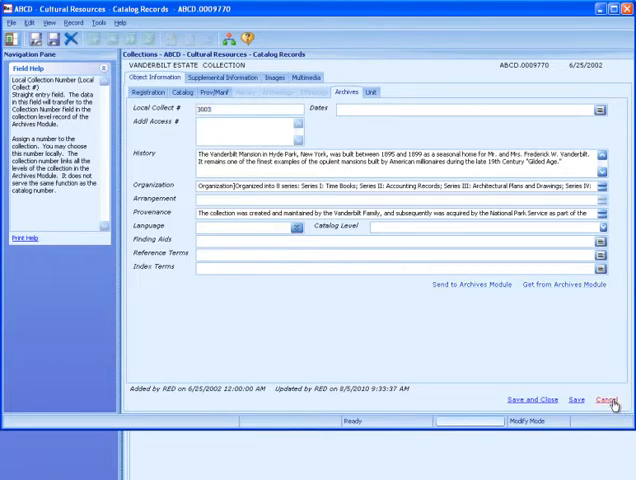
- Cancel the catalog record edit and open collection 3003 in the 4-level archives
{"action": "left_click", "coordinate": [607, 399]}
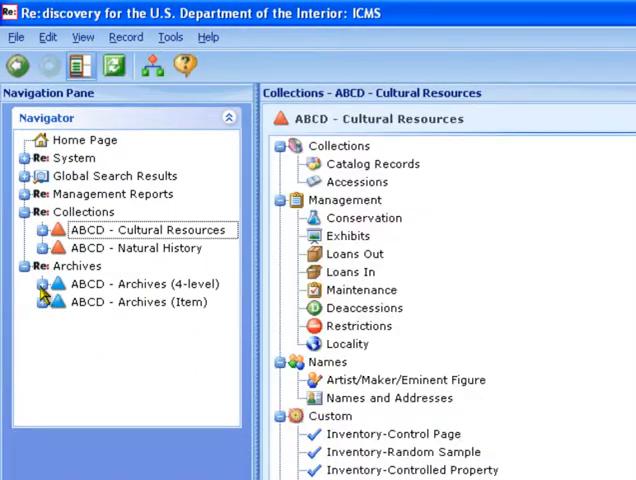
{"action": "left_click", "coordinate": [47, 284]}
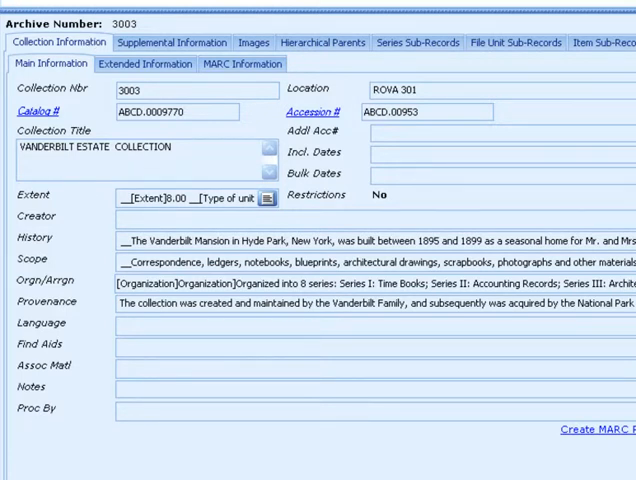
{"action": "left_click", "coordinate": [40, 36]}
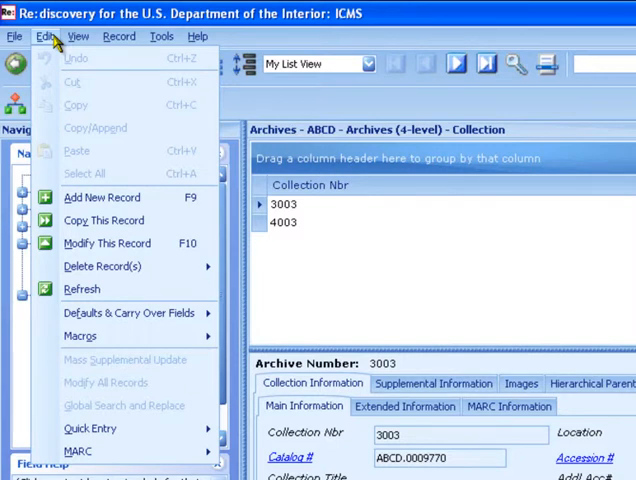
{"action": "mouse_move", "coordinate": [101, 197]}
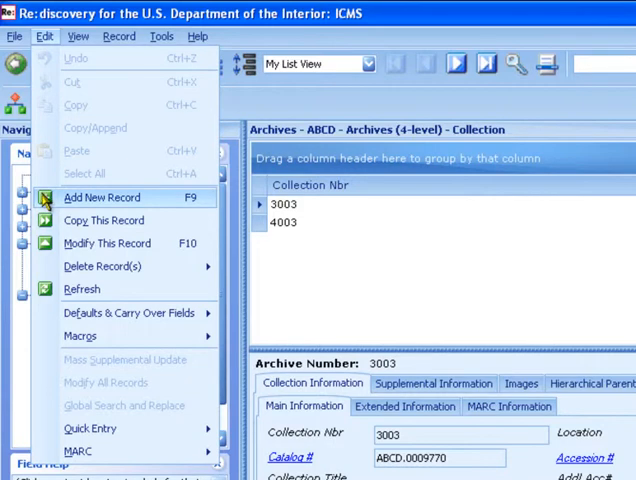
{"action": "mouse_move", "coordinate": [107, 243]}
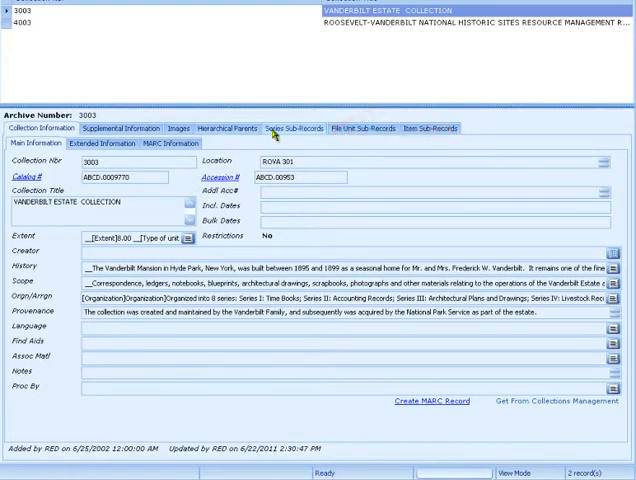
- Review collection 3003's series sub-records and add a new series record
{"action": "left_click", "coordinate": [291, 128]}
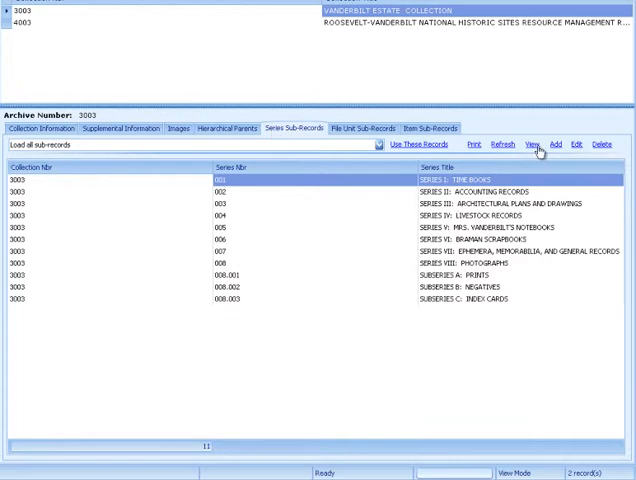
{"action": "mouse_move", "coordinate": [556, 145]}
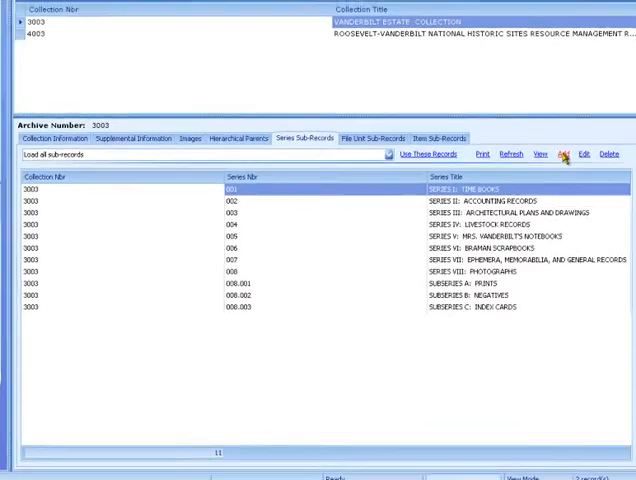
{"action": "left_click", "coordinate": [565, 154]}
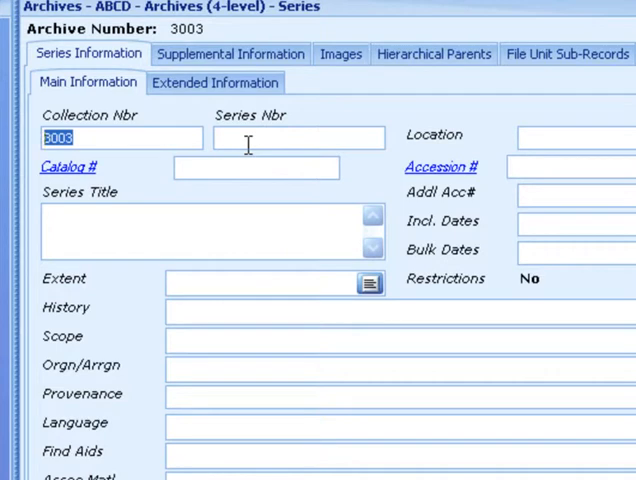
- Enter series number 009, location Shelf 25, and start the series title
{"action": "type", "text": "009"}
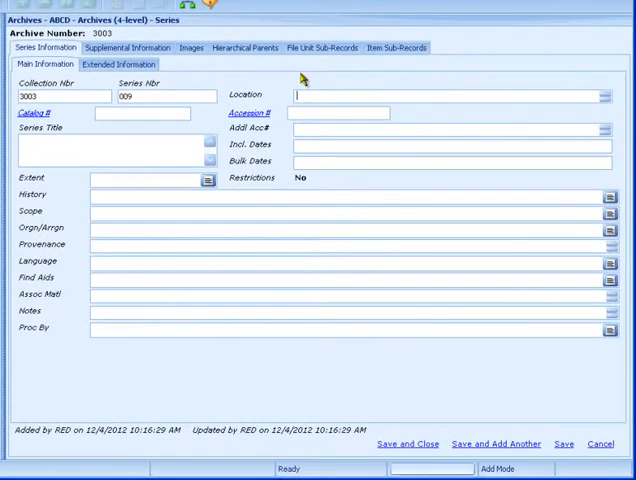
{"action": "type", "text": "SN"}
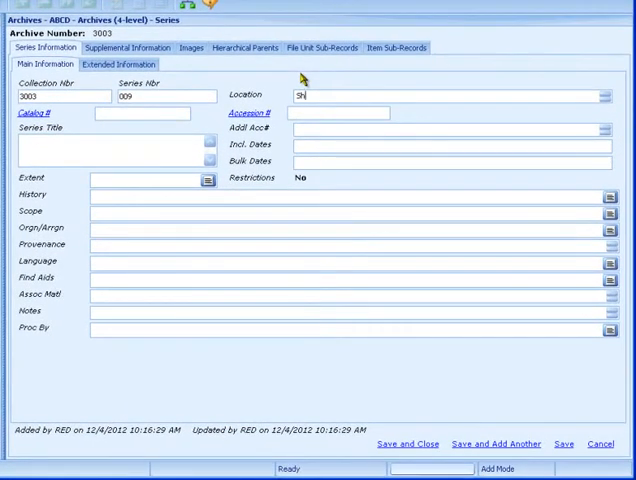
{"action": "type", "text": "Shelf"}
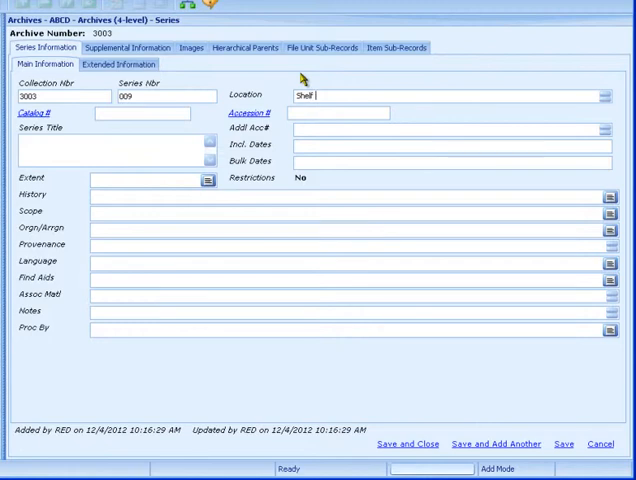
{"action": "type", "text": "25"}
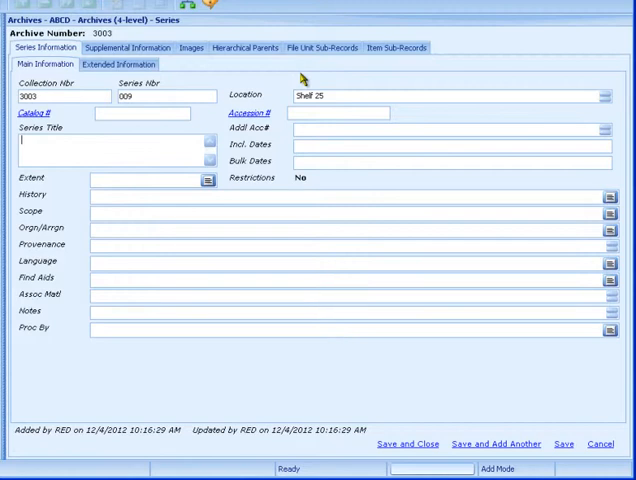
{"action": "type", "text": "s"}
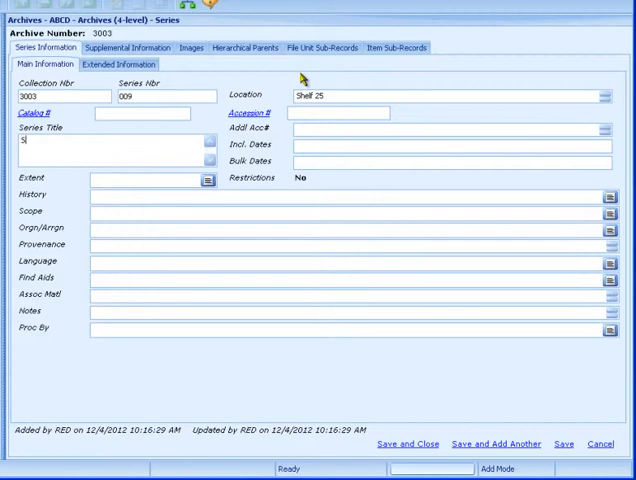
{"action": "type", "text": "ERIES"}
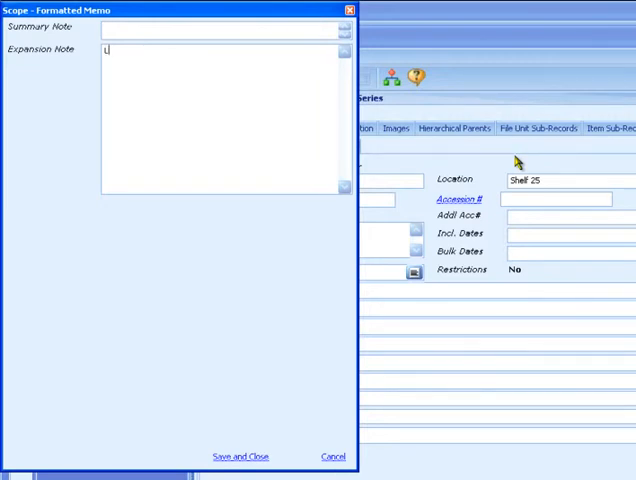
- Enter the scope note 'Letters … written during vacations to Europe.' and save
{"action": "type", "text": "Letters and postcards from Mr. Vanderbilt to Mrs. Vanderbilt."}
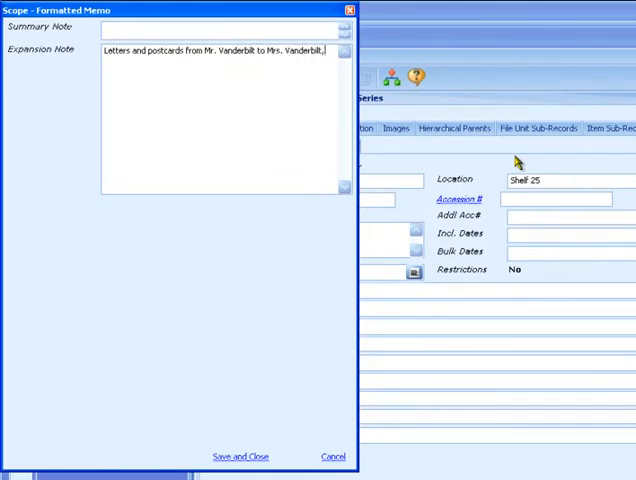
{"action": "type", "text": "written during"}
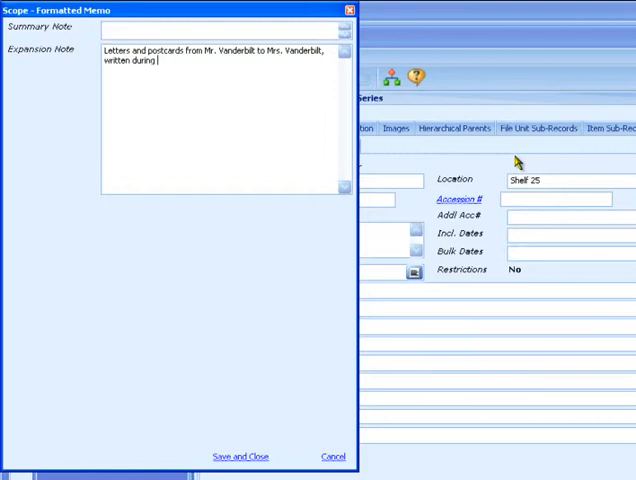
{"action": "type", "text": "vacations to E"}
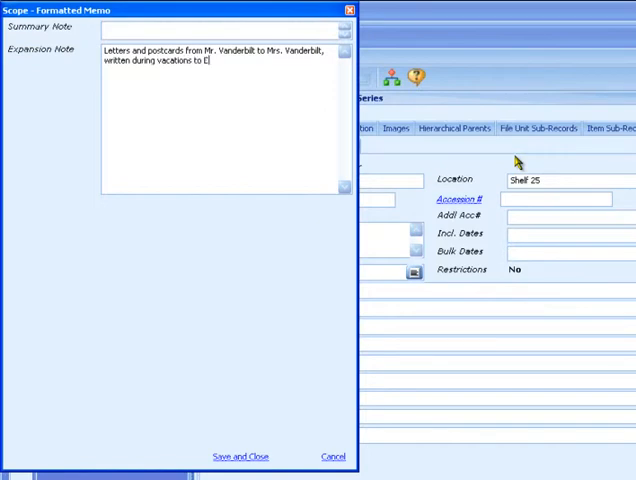
{"action": "type", "text": "urope."}
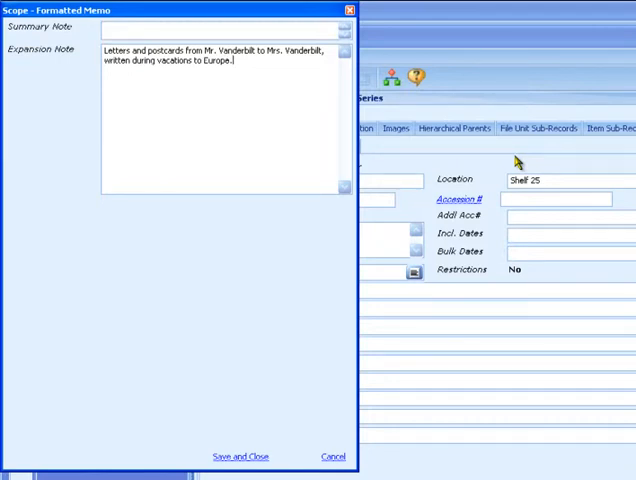
{"action": "mouse_move", "coordinate": [236, 456]}
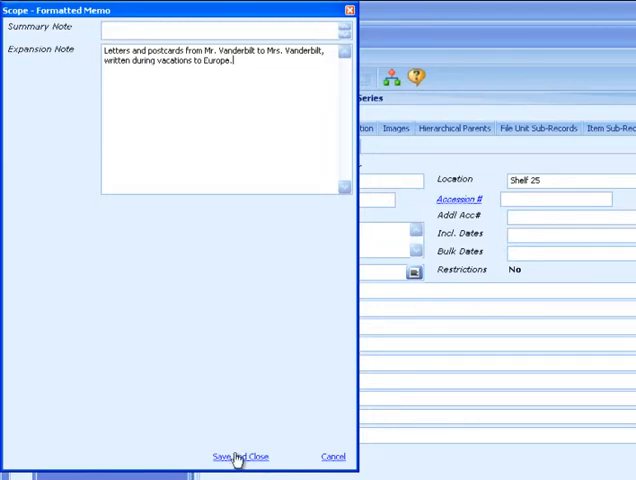
{"action": "left_click", "coordinate": [235, 457]}
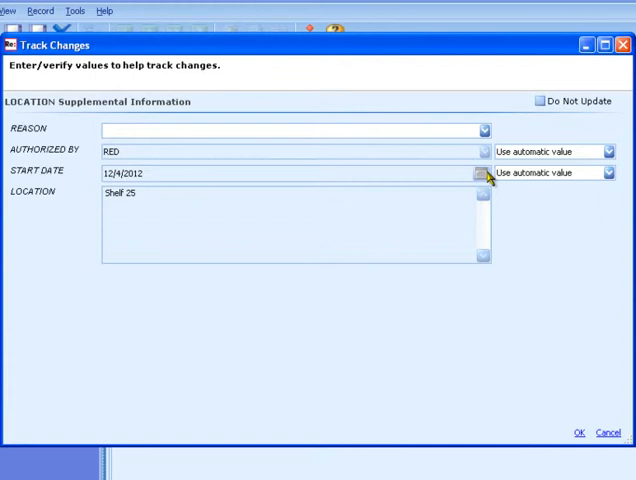
- Choose Storage as the location change reason and confirm
{"action": "left_click", "coordinate": [481, 128]}
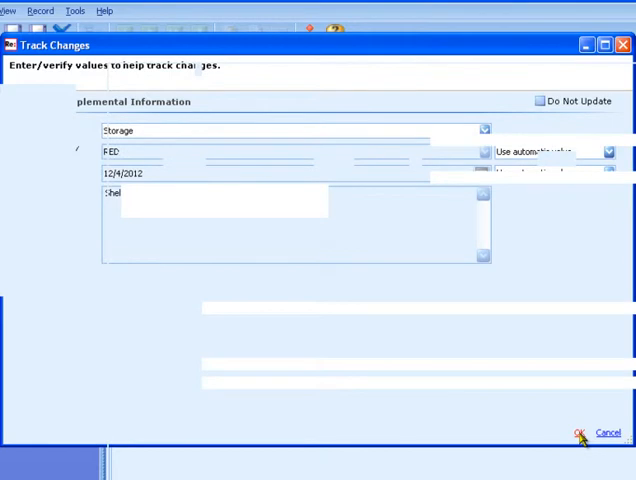
{"action": "left_click", "coordinate": [576, 432]}
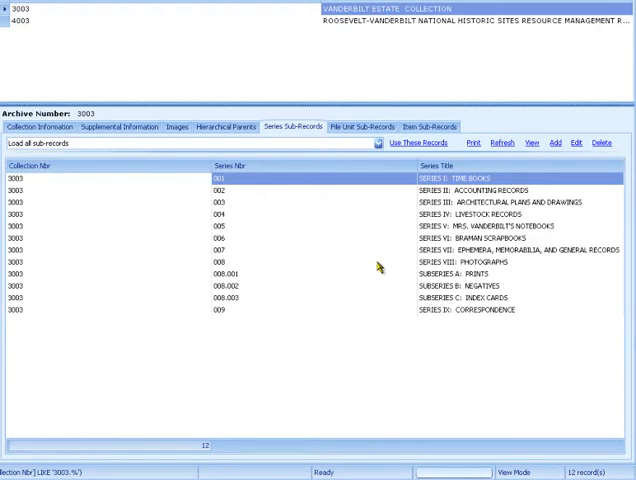
{"action": "mouse_move", "coordinate": [124, 315]}
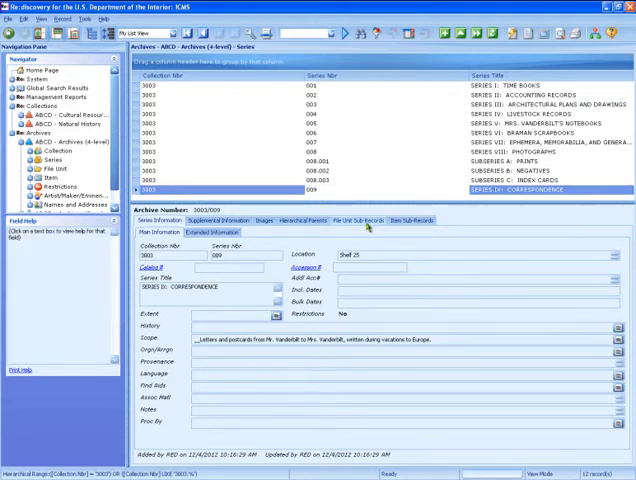
- View series 009's empty file unit list, browse the hierarchy, then return
{"action": "left_click", "coordinate": [355, 221]}
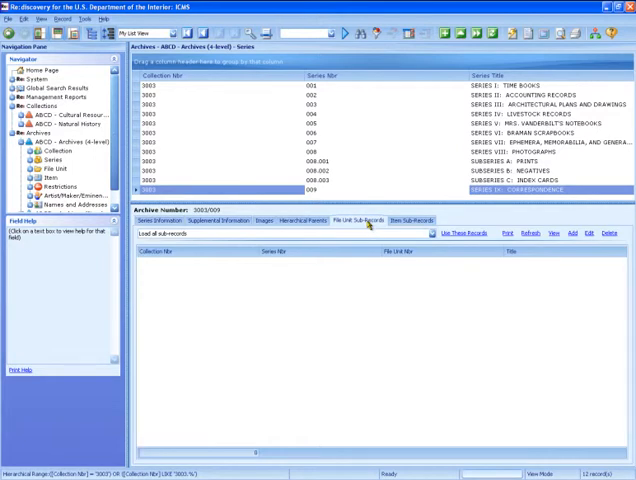
{"action": "mouse_move", "coordinate": [537, 238]}
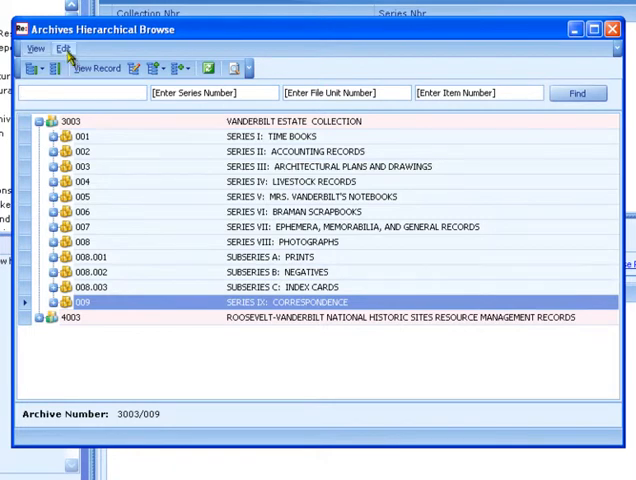
{"action": "left_click", "coordinate": [63, 49]}
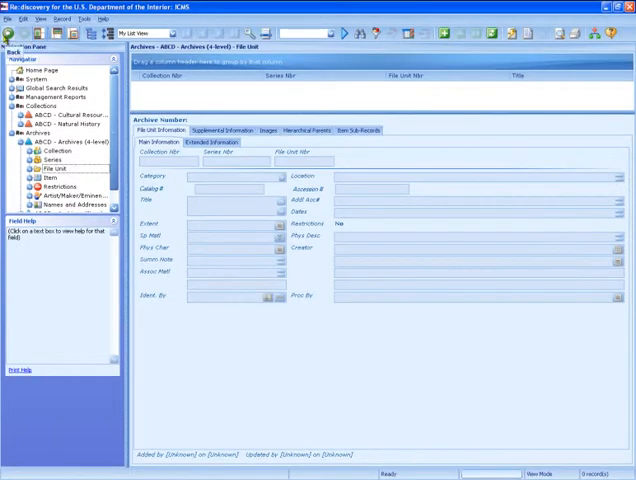
{"action": "left_click", "coordinate": [43, 158]}
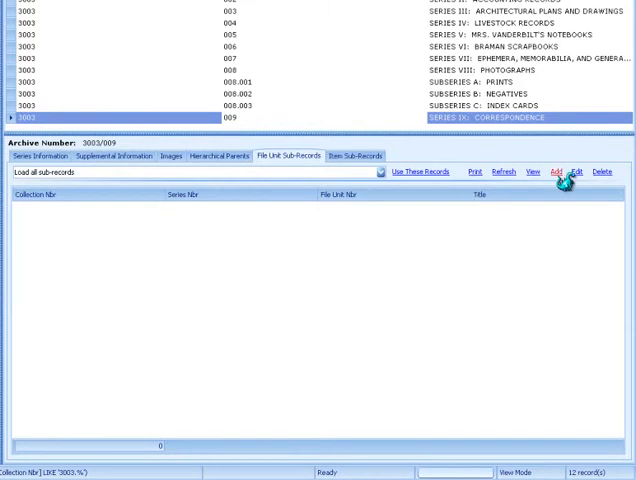
- Add file unit 001 under the series, titled 'Vanderbilt vacation postcards, 1910-1920'
{"action": "left_click", "coordinate": [559, 171]}
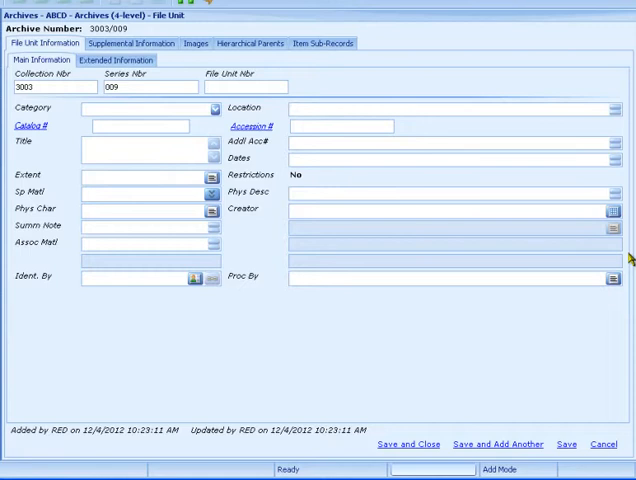
{"action": "type", "text": "001"}
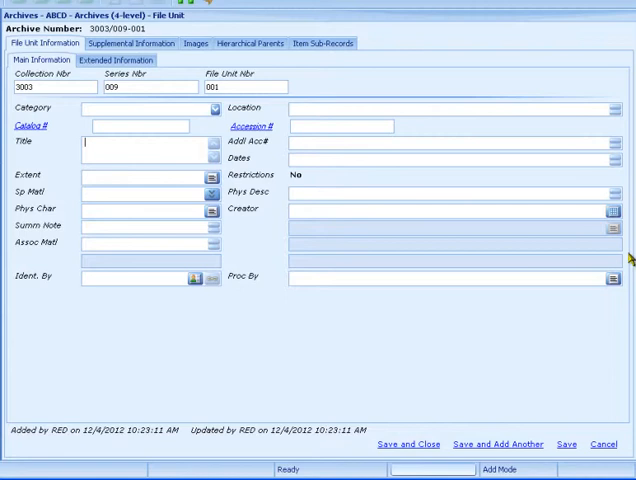
{"action": "type", "text": "Vanderbilt"}
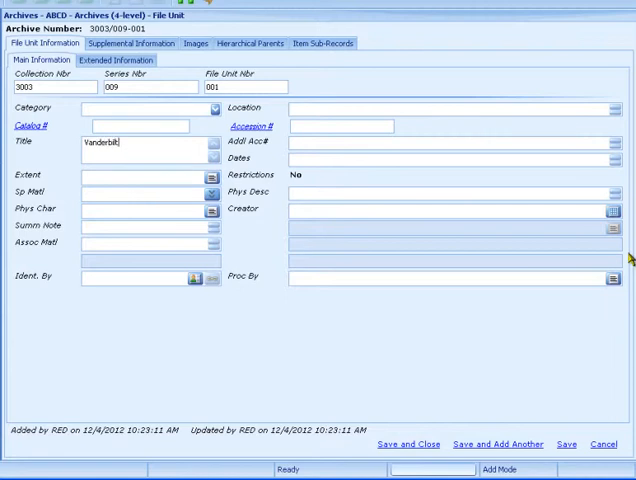
{"action": "type", "text": "vacation postcards:"}
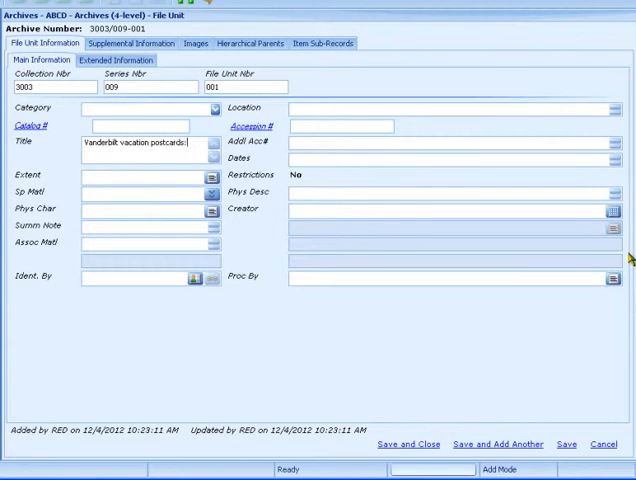
{"action": "type", "text": ", 1910-"}
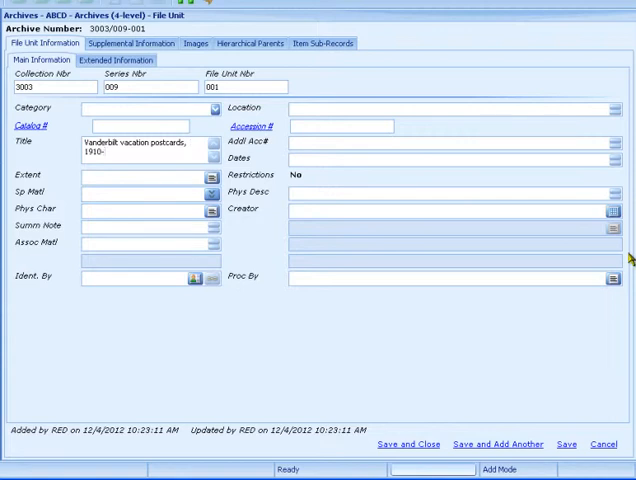
{"action": "type", "text": "1920"}
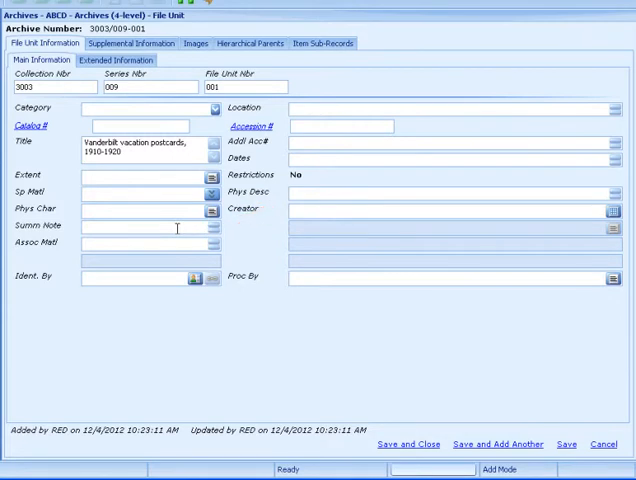
{"action": "mouse_move", "coordinate": [378, 332]}
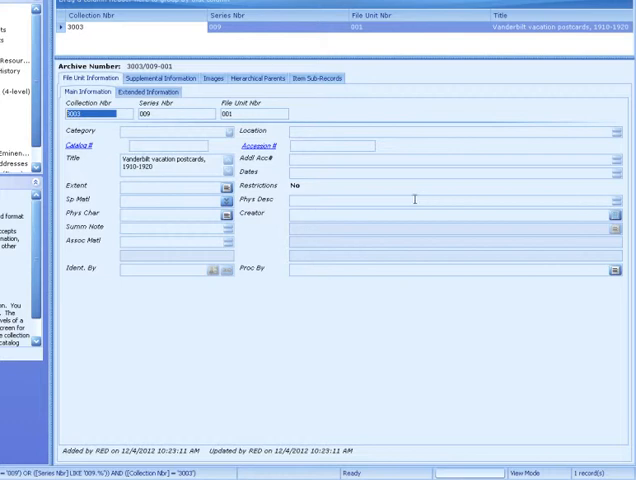
{"action": "mouse_move", "coordinate": [580, 457]}
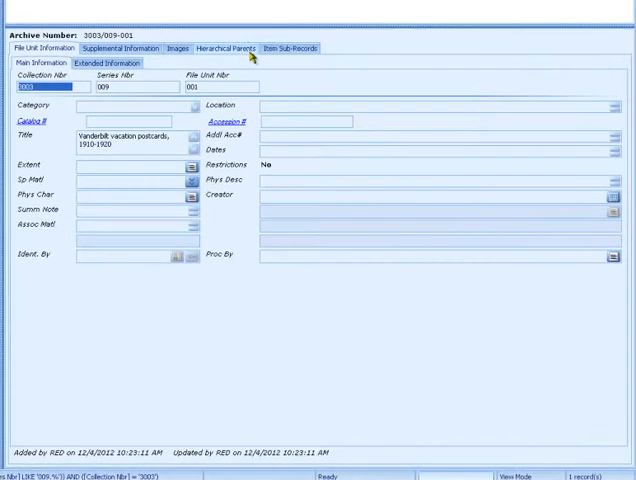
- Save and close file unit 3003/009-001, Vanderbilt vacation postcards
{"action": "left_click", "coordinate": [229, 47]}
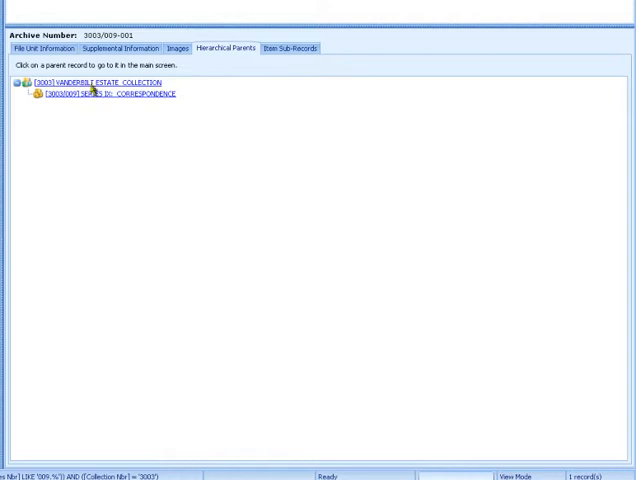
- Follow the hierarchical parent link to the [3003] Vanderbilt Estate Collection record
{"action": "left_click", "coordinate": [95, 82]}
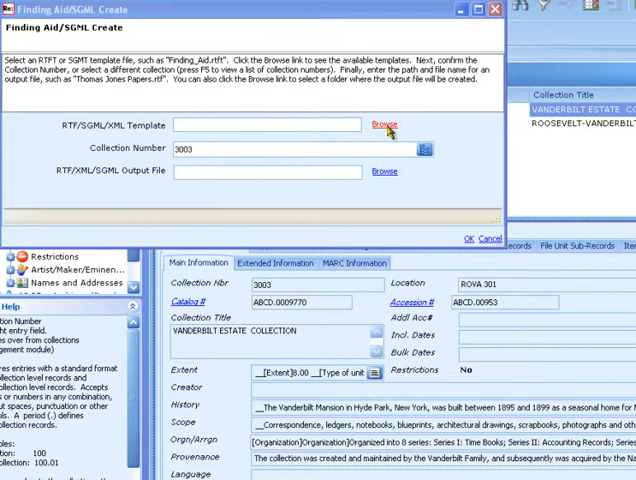
- Choose the file unit finding aid template for collection 3003
{"action": "left_click", "coordinate": [380, 124]}
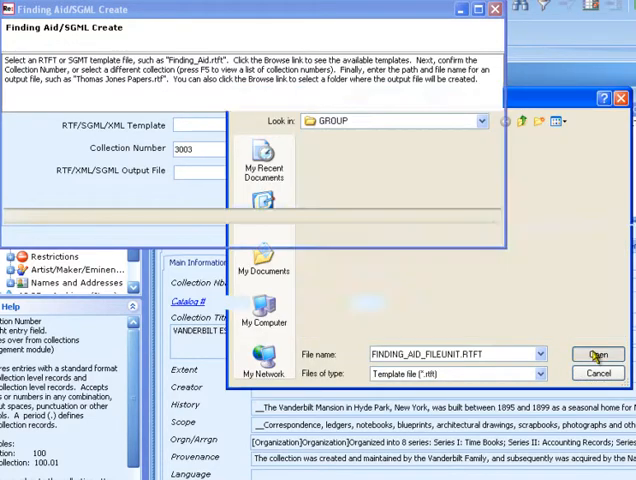
{"action": "left_click", "coordinate": [596, 354]}
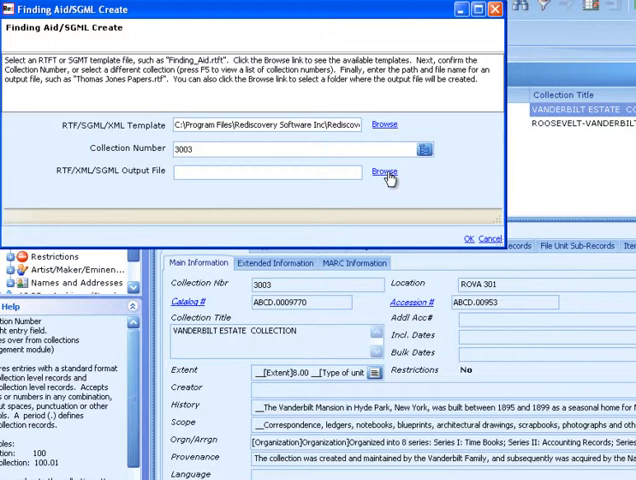
- Generate the finding aid as 'Vanderbilt Finding Aid.rtf' in My Documents
{"action": "left_click", "coordinate": [378, 176]}
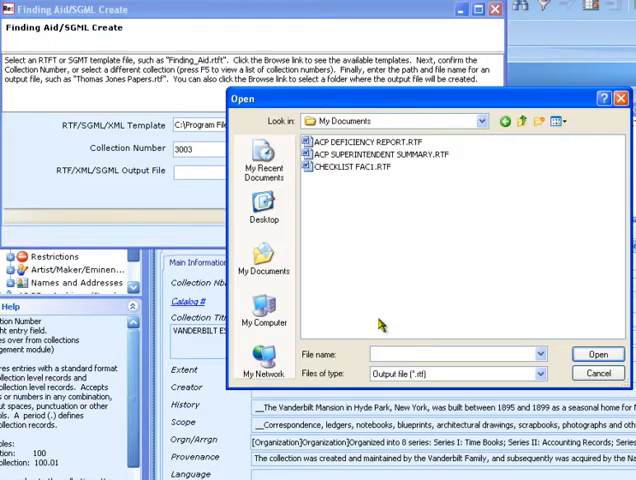
{"action": "type", "text": "Vanderbilt"}
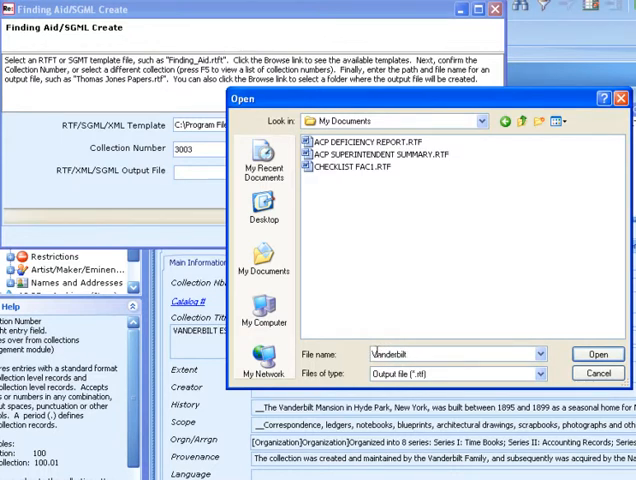
{"action": "type", "text": "Finding Aid"}
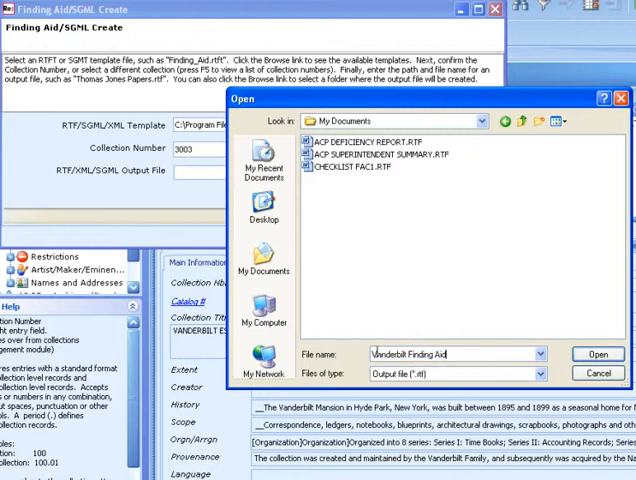
{"action": "left_click", "coordinate": [597, 354]}
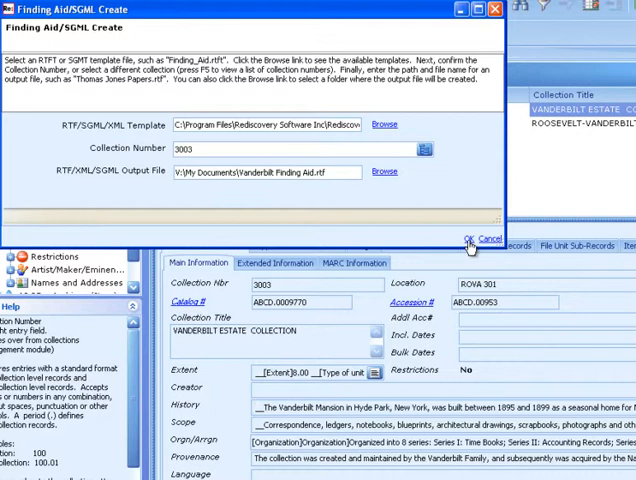
{"action": "left_click", "coordinate": [467, 239]}
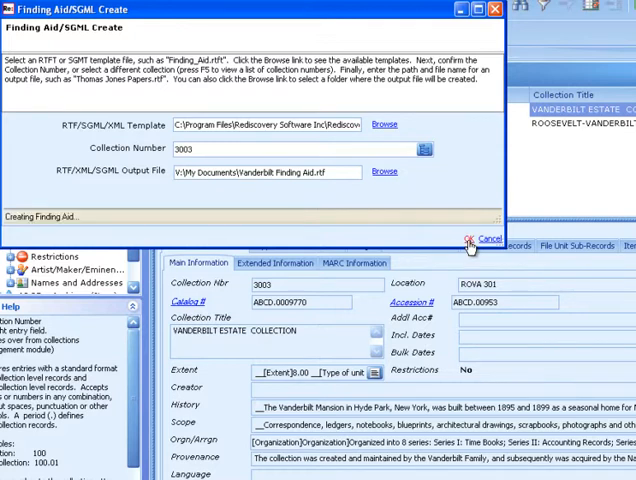
{"action": "left_click", "coordinate": [473, 239]}
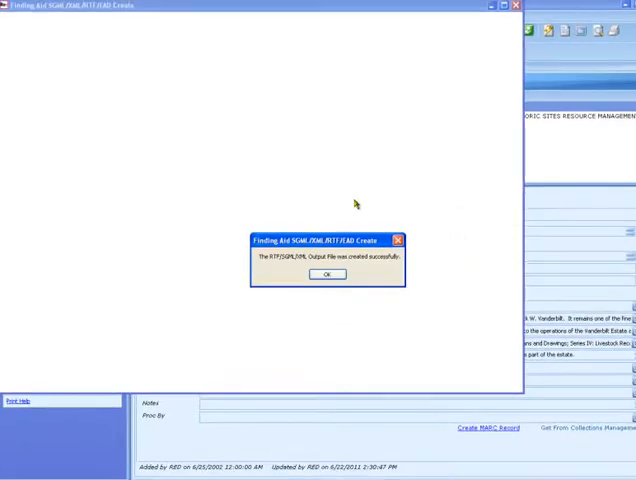
- Dismiss the success message and open Vanderbilt Finding Aid.rtf from My Documents in Word
{"action": "left_click", "coordinate": [324, 274]}
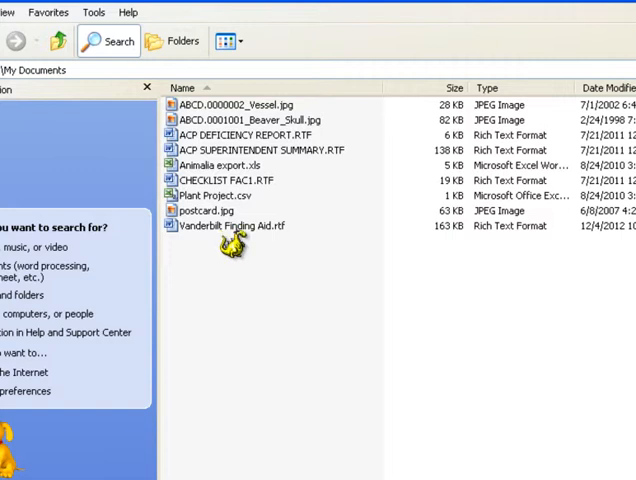
{"action": "left_click", "coordinate": [230, 225]}
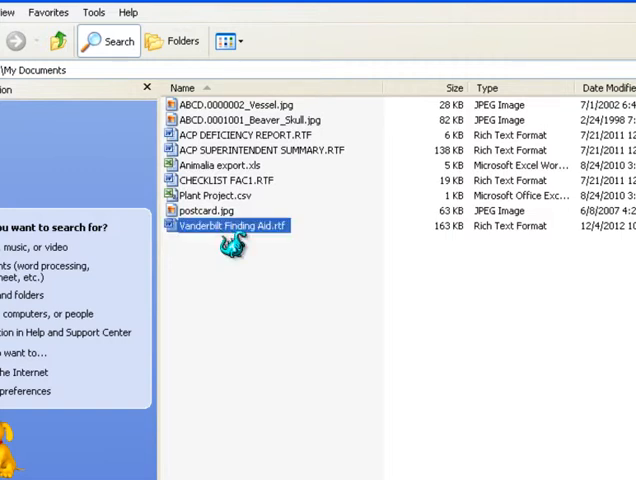
{"action": "double_click", "coordinate": [227, 225]}
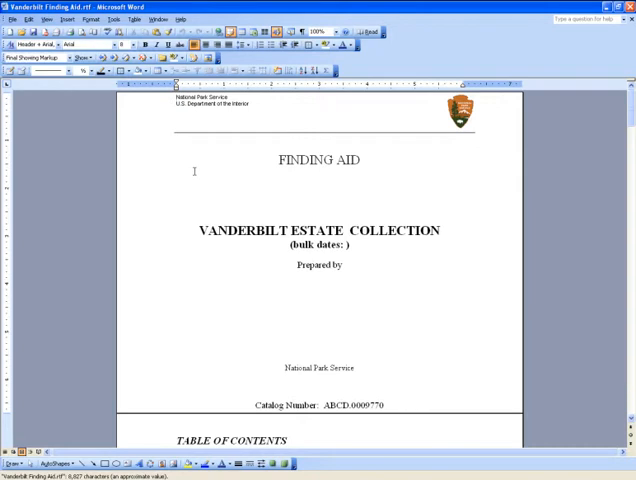
{"action": "scroll", "scroll_direction": "down", "scroll_amount": 3}
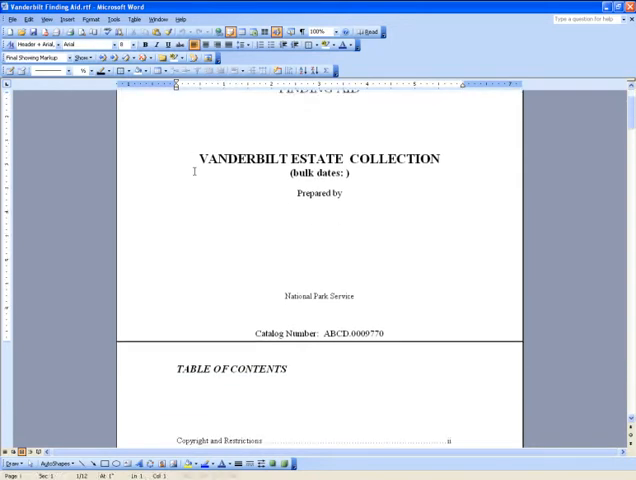
{"action": "scroll", "scroll_direction": "down", "scroll_amount": 3}
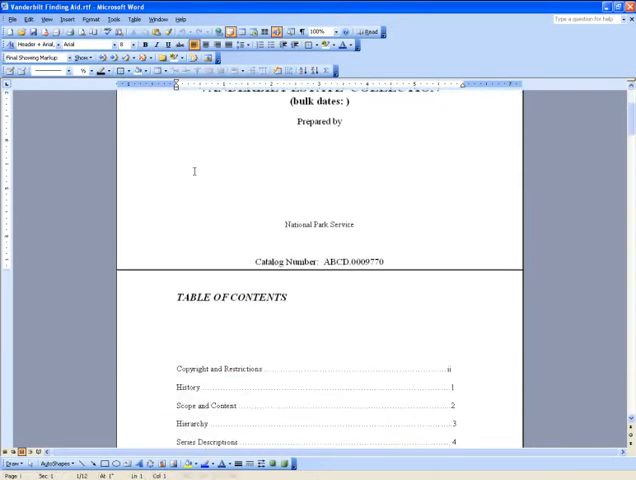
{"action": "scroll", "scroll_direction": "down", "scroll_amount": 3}
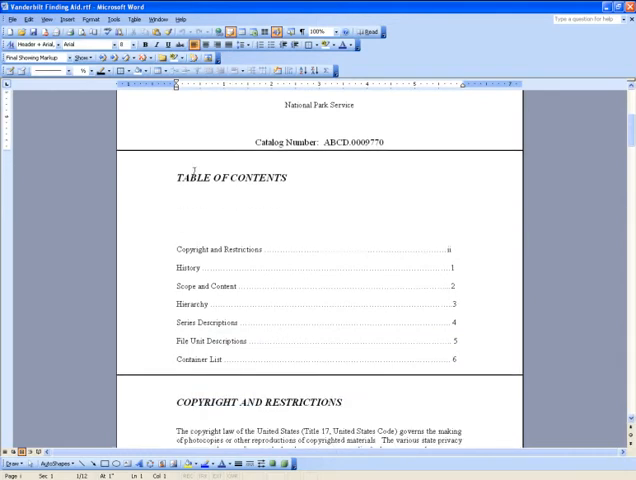
{"action": "scroll", "scroll_direction": "down", "scroll_amount": 3}
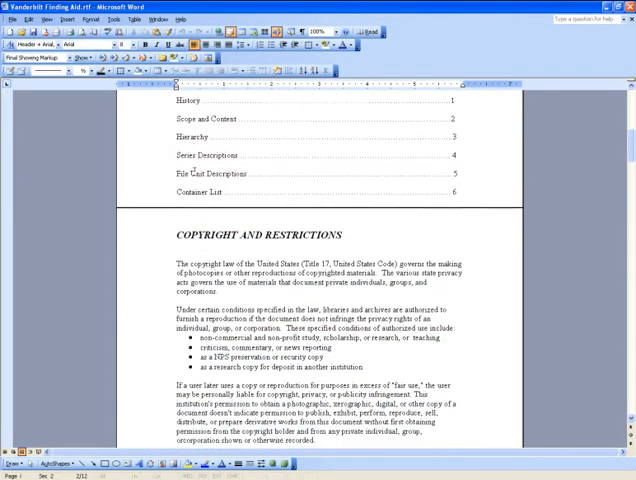
{"action": "scroll", "scroll_direction": "down", "scroll_amount": 3}
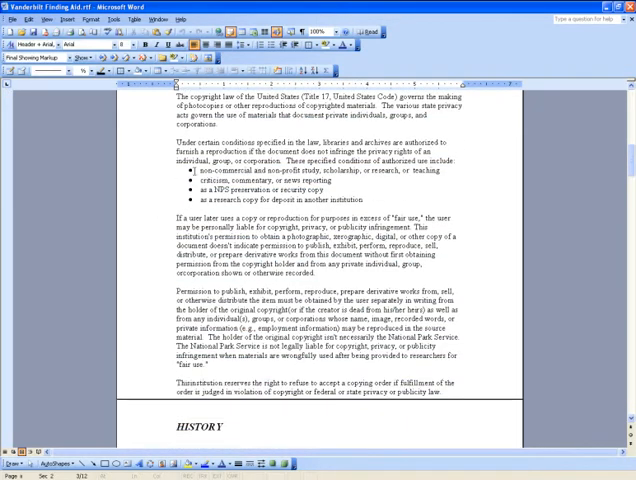
{"action": "scroll", "scroll_direction": "down", "scroll_amount": 3}
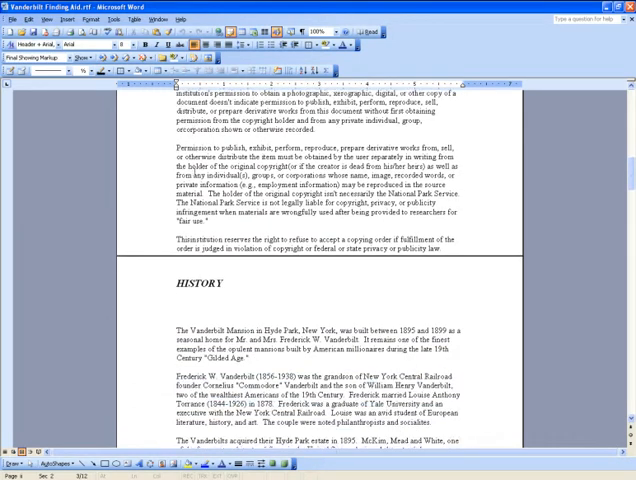
{"action": "scroll", "scroll_direction": "down", "scroll_amount": 3}
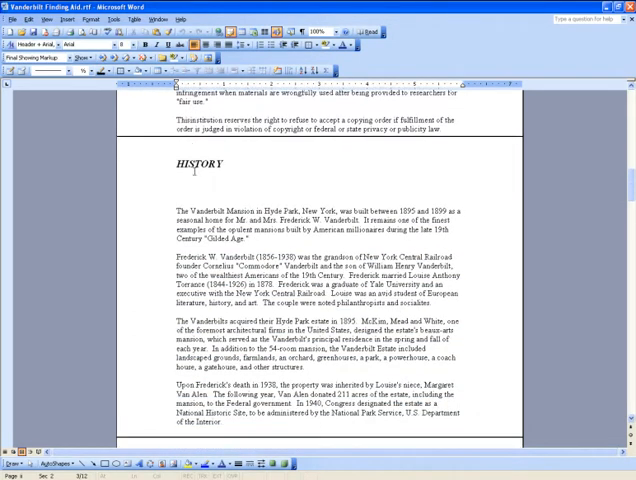
{"action": "scroll", "scroll_direction": "down", "scroll_amount": 3}
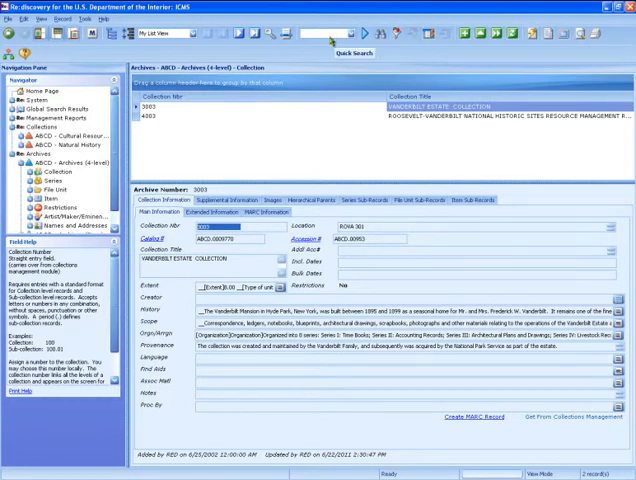
{"action": "mouse_move", "coordinate": [81, 141]}
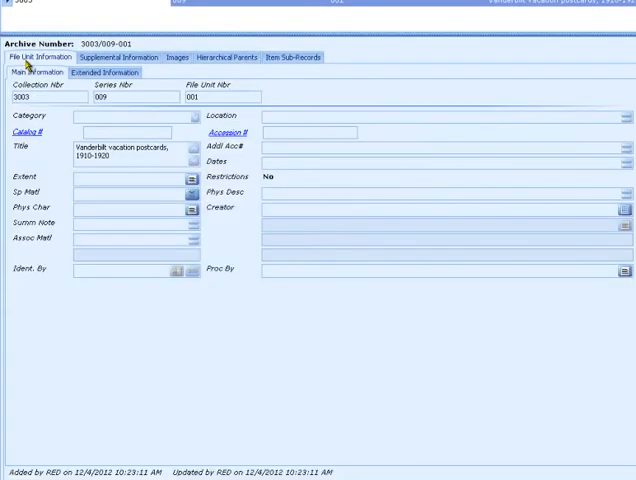
- Show the Images tab of file unit 3003/009-001
{"action": "left_click", "coordinate": [177, 57]}
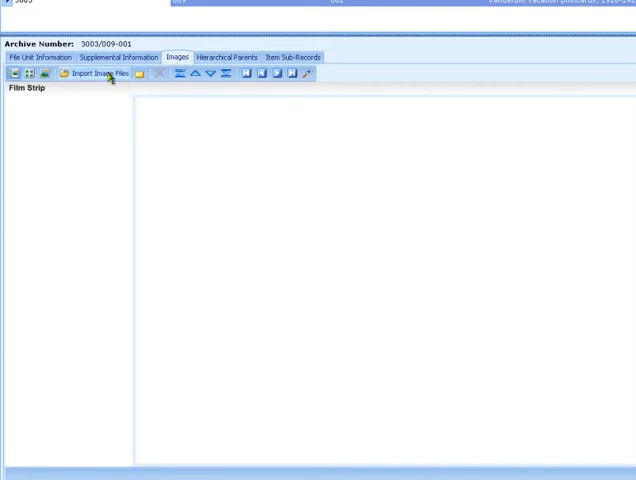
{"action": "mouse_move", "coordinate": [100, 73]}
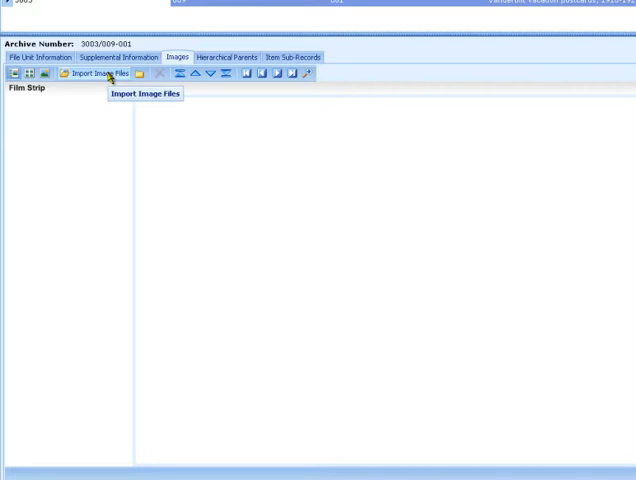
- Import postcard.jpg from My Documents as the file unit's image
{"action": "left_click", "coordinate": [96, 73]}
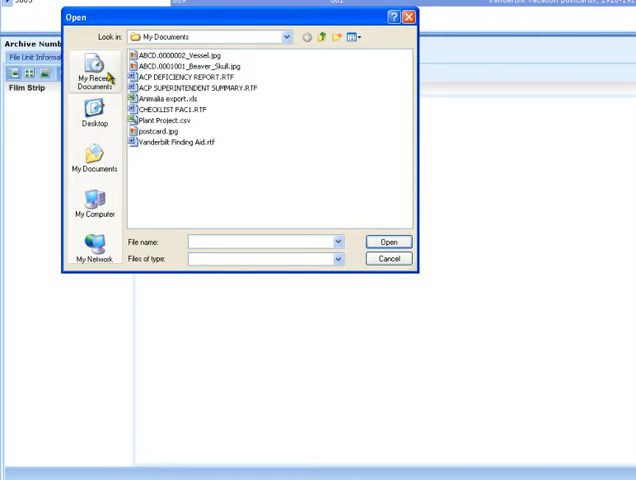
{"action": "mouse_move", "coordinate": [224, 216]}
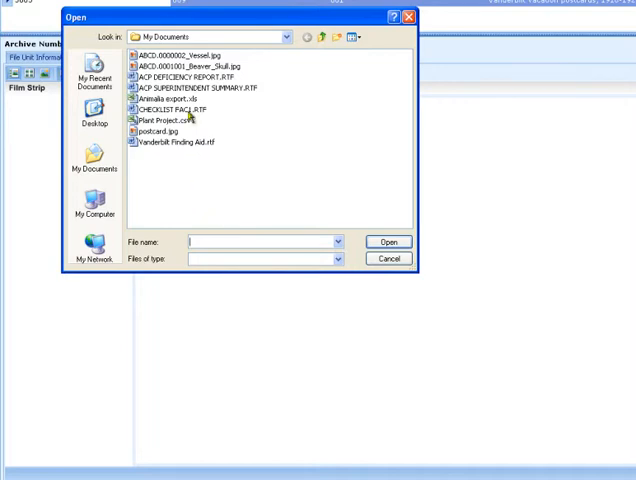
{"action": "left_click", "coordinate": [182, 66]}
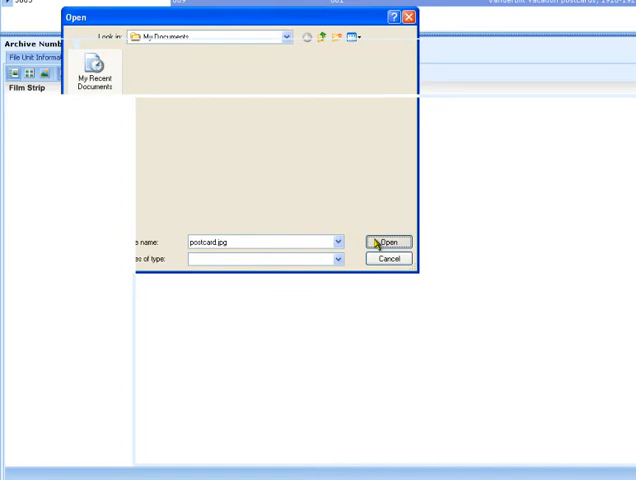
{"action": "left_click", "coordinate": [386, 241]}
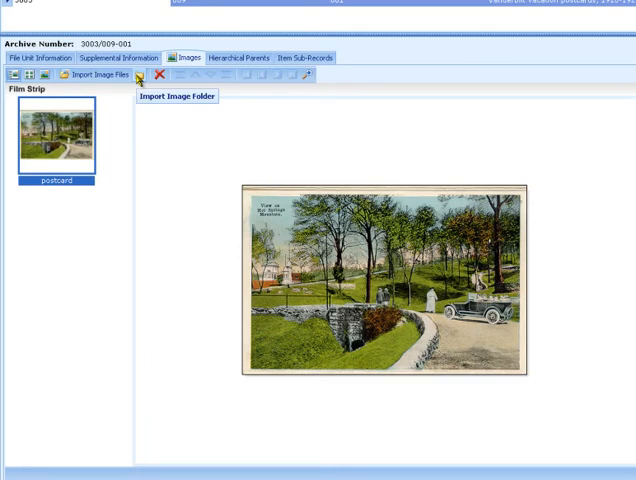
{"action": "mouse_move", "coordinate": [172, 224]}
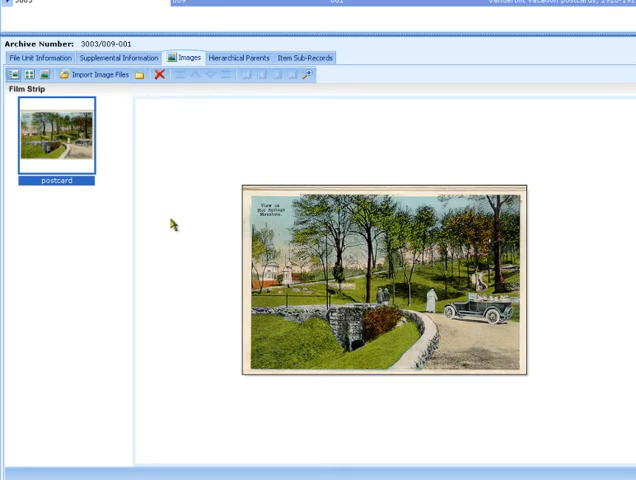
- Return to the File Unit Information tab of 3003/009-001
{"action": "left_click", "coordinate": [40, 57]}
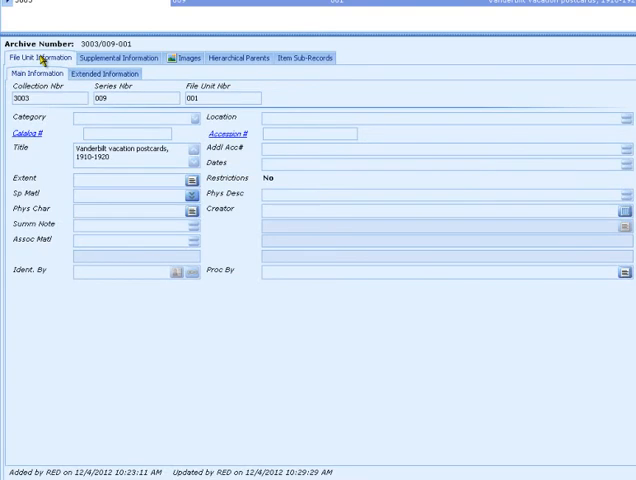